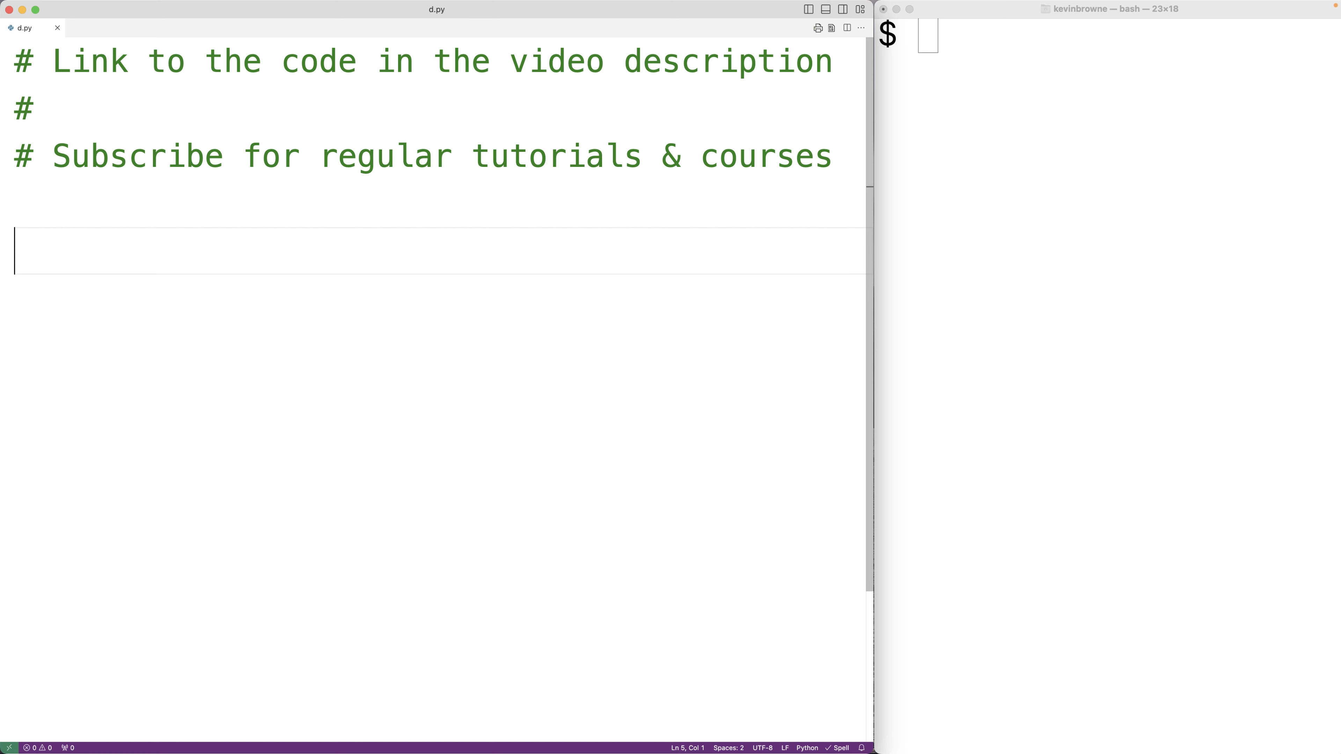
# Write d.py defining suits = ["Heart", "Club", "Diamond"] followed by print(suits)
pyautogui.write('suits = ["Hea')
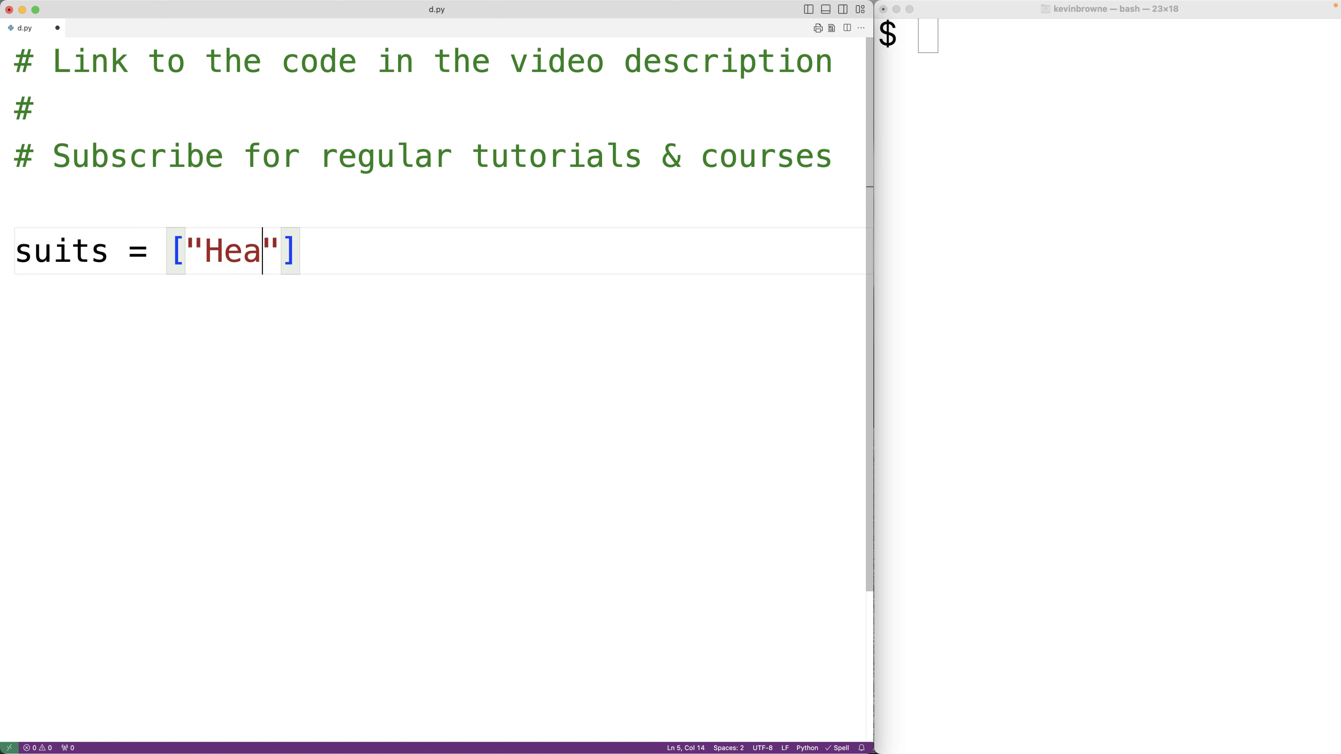
pyautogui.write('rt", "Clu')
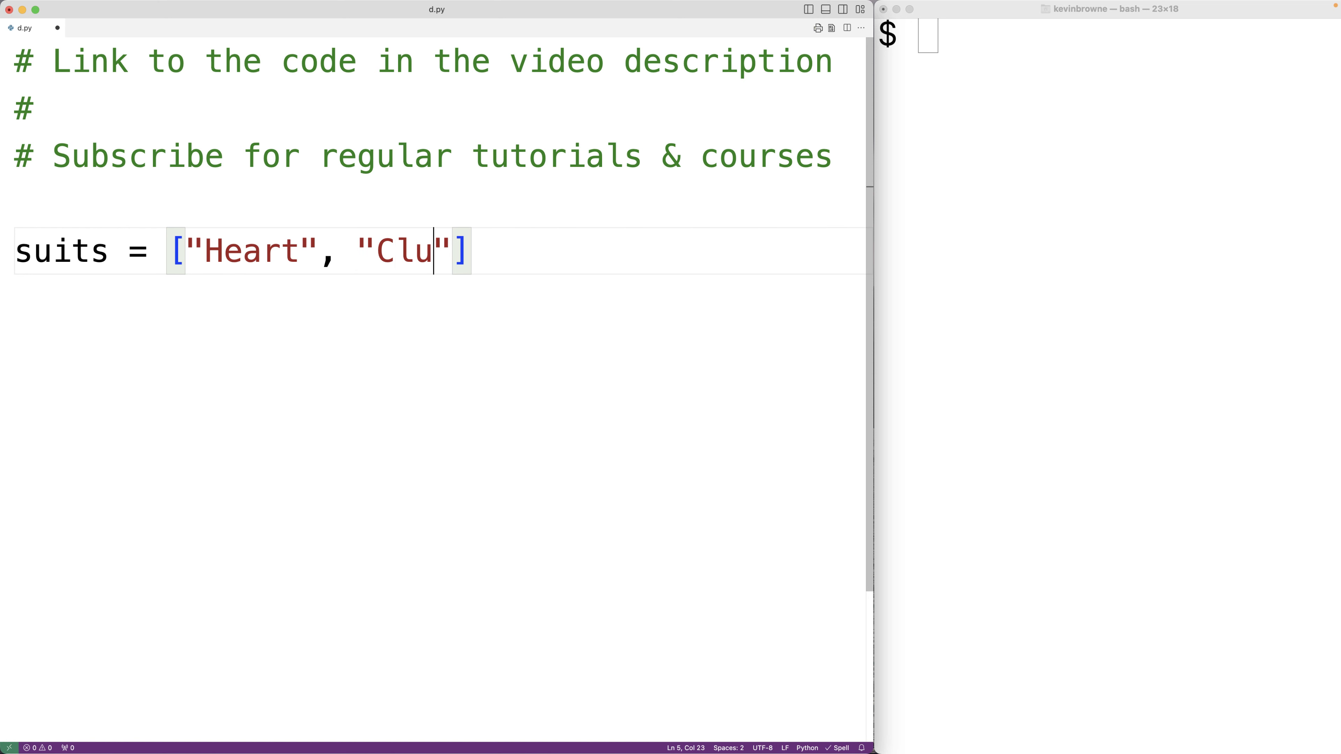
pyautogui.write('b", "Dima')
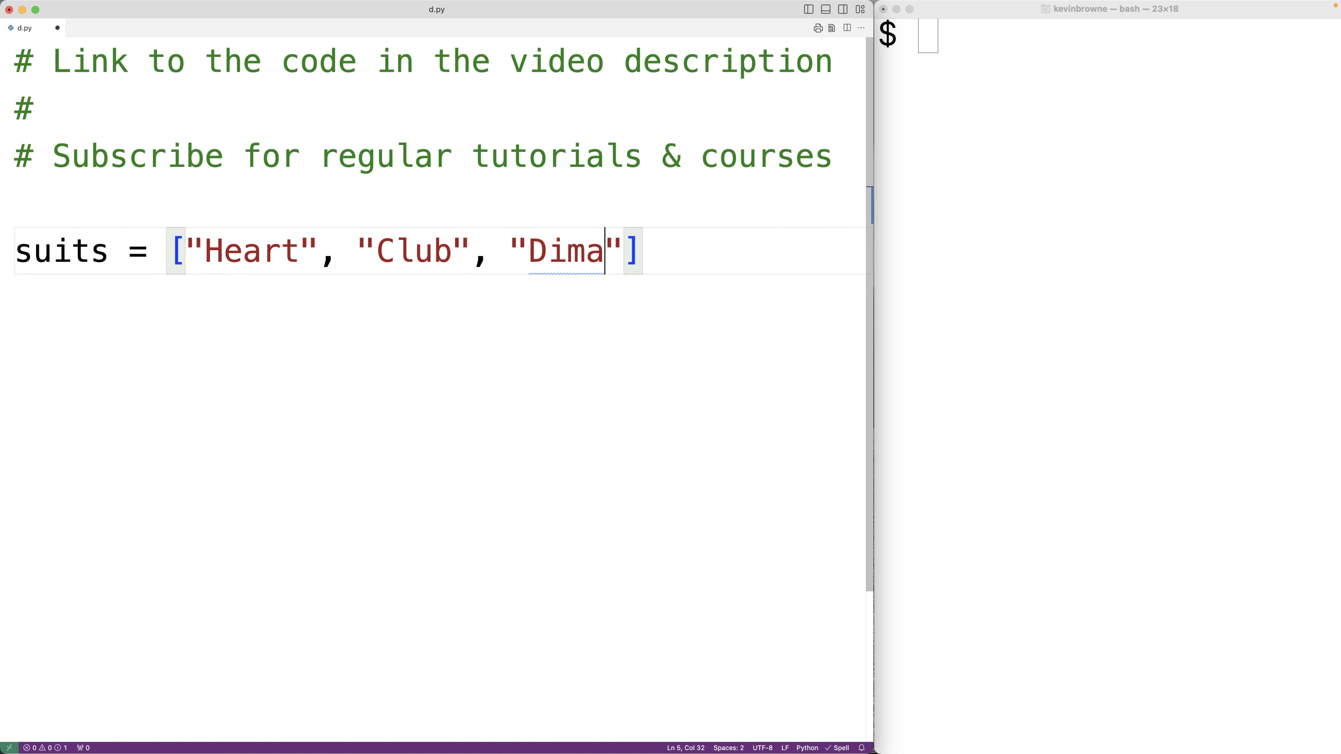
pyautogui.write('ond')
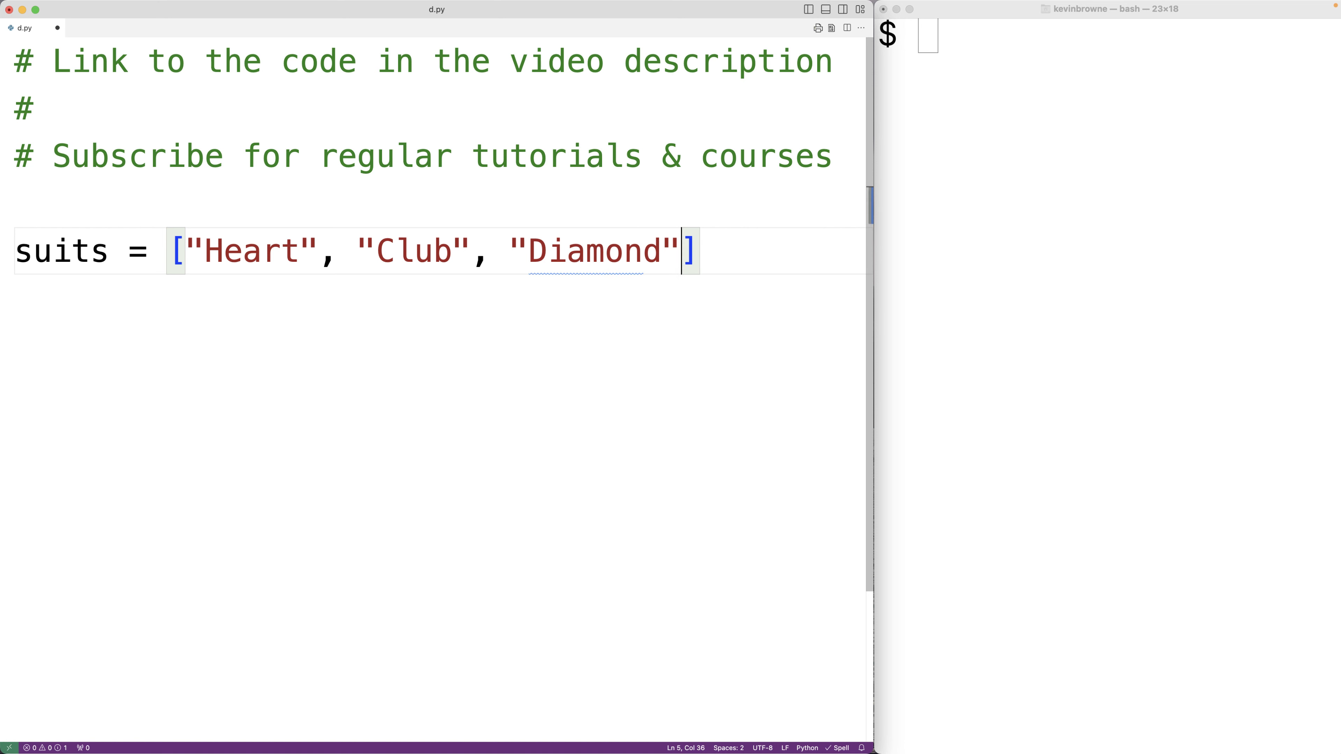
pyautogui.write('print*')
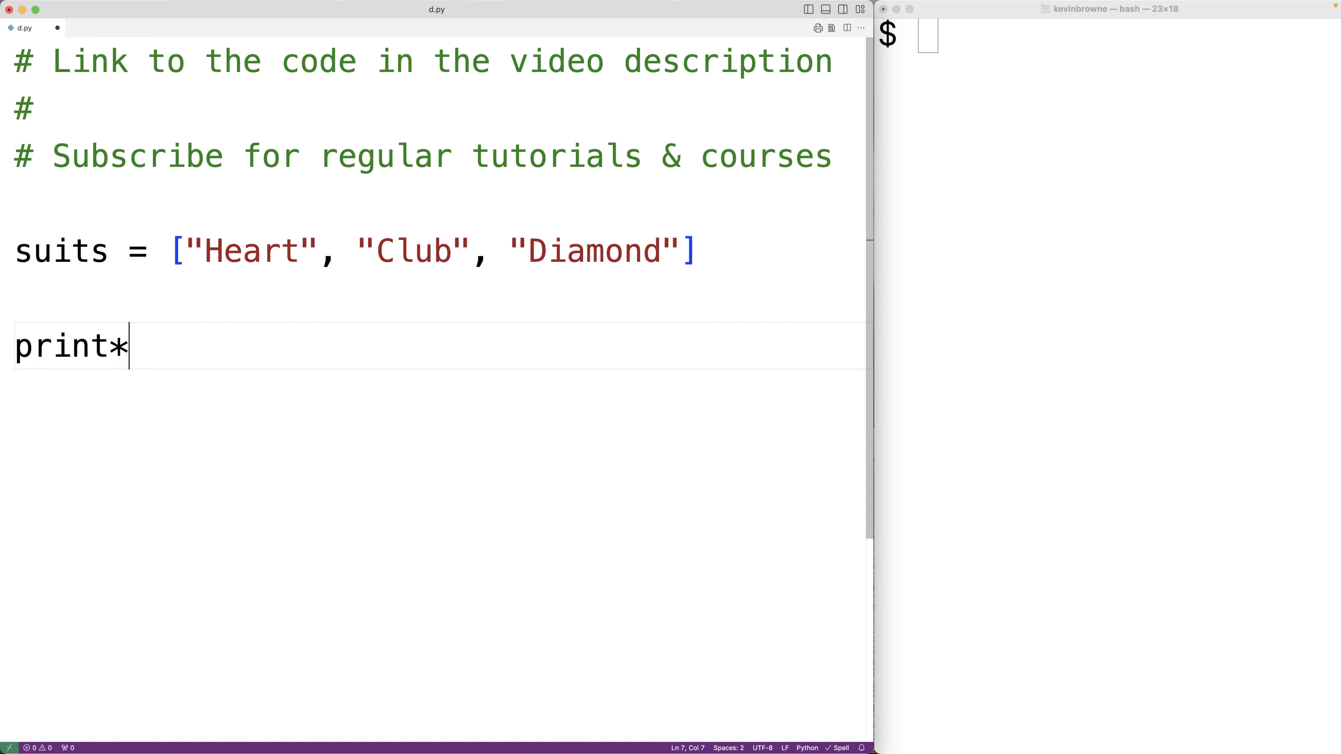
pyautogui.write('(suits)')
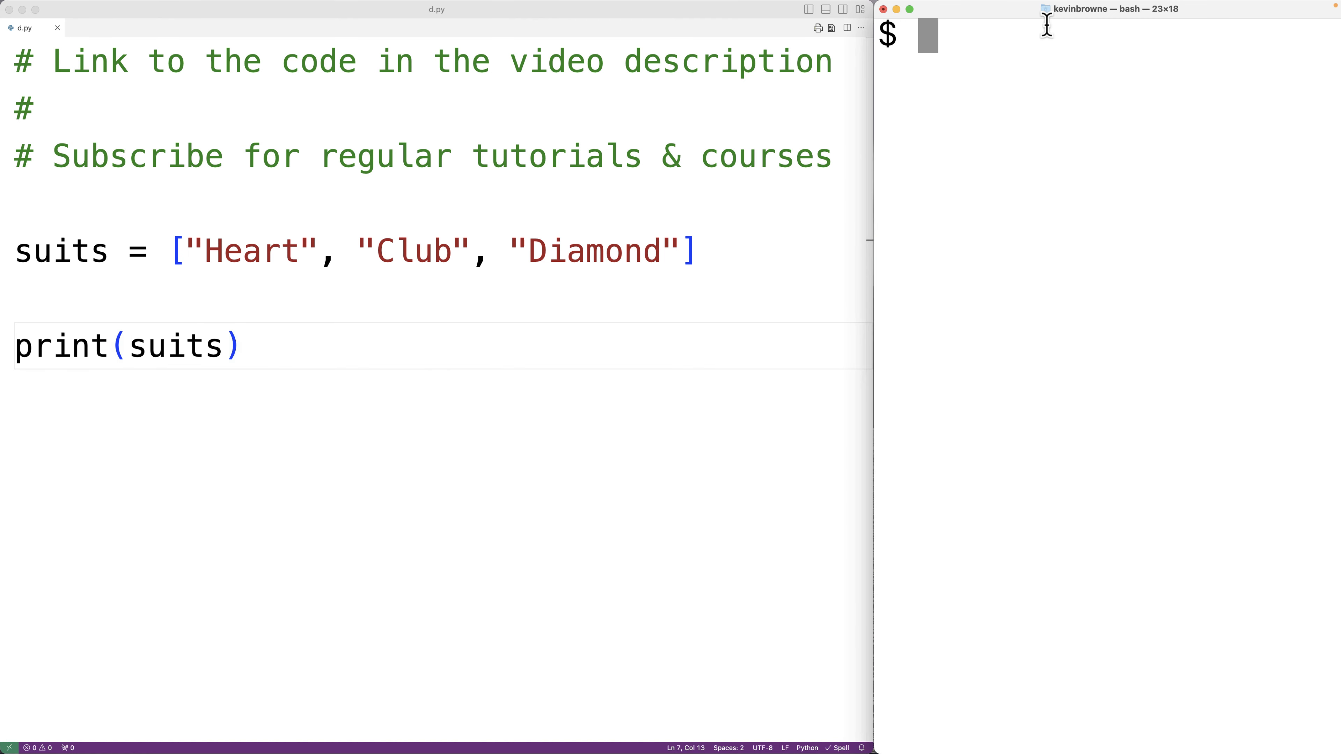
# Run python3 d.py in the terminal to show the bracketed list
pyautogui.write('python3 d.py')
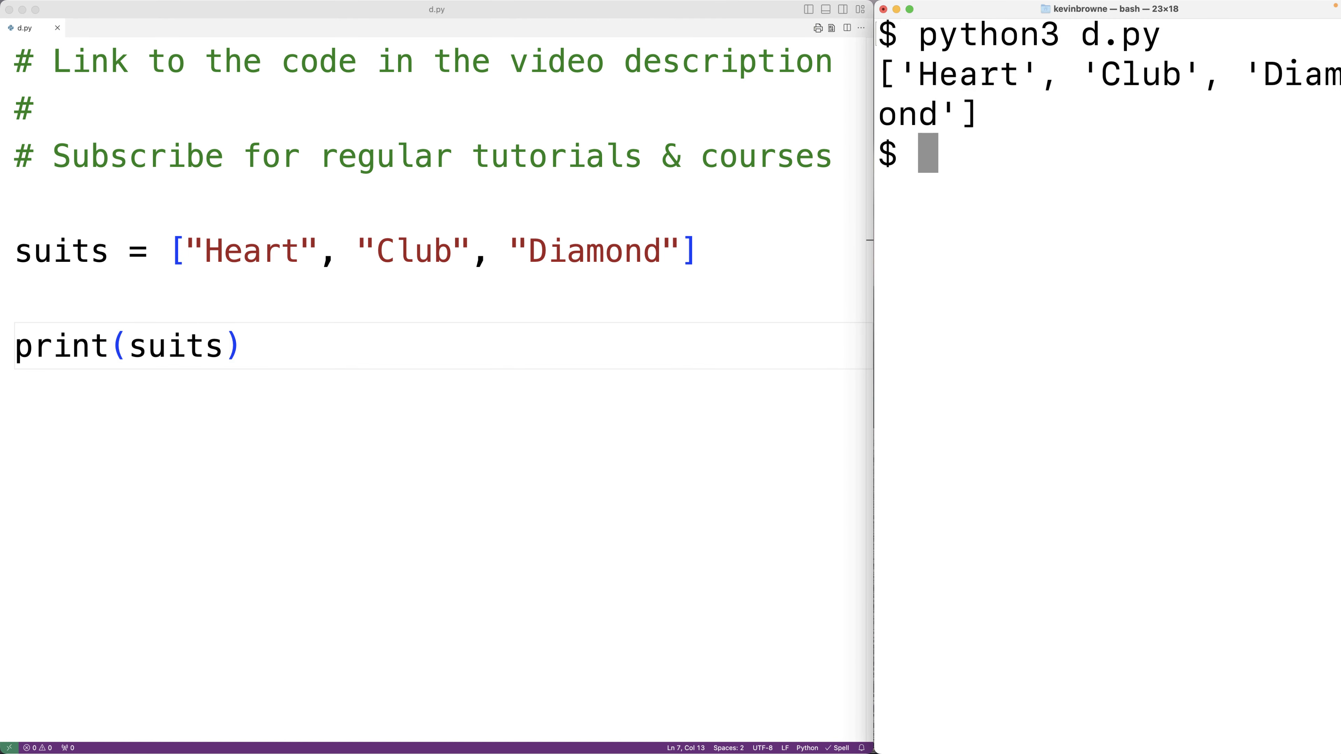
pyautogui.moveTo(525, 171)
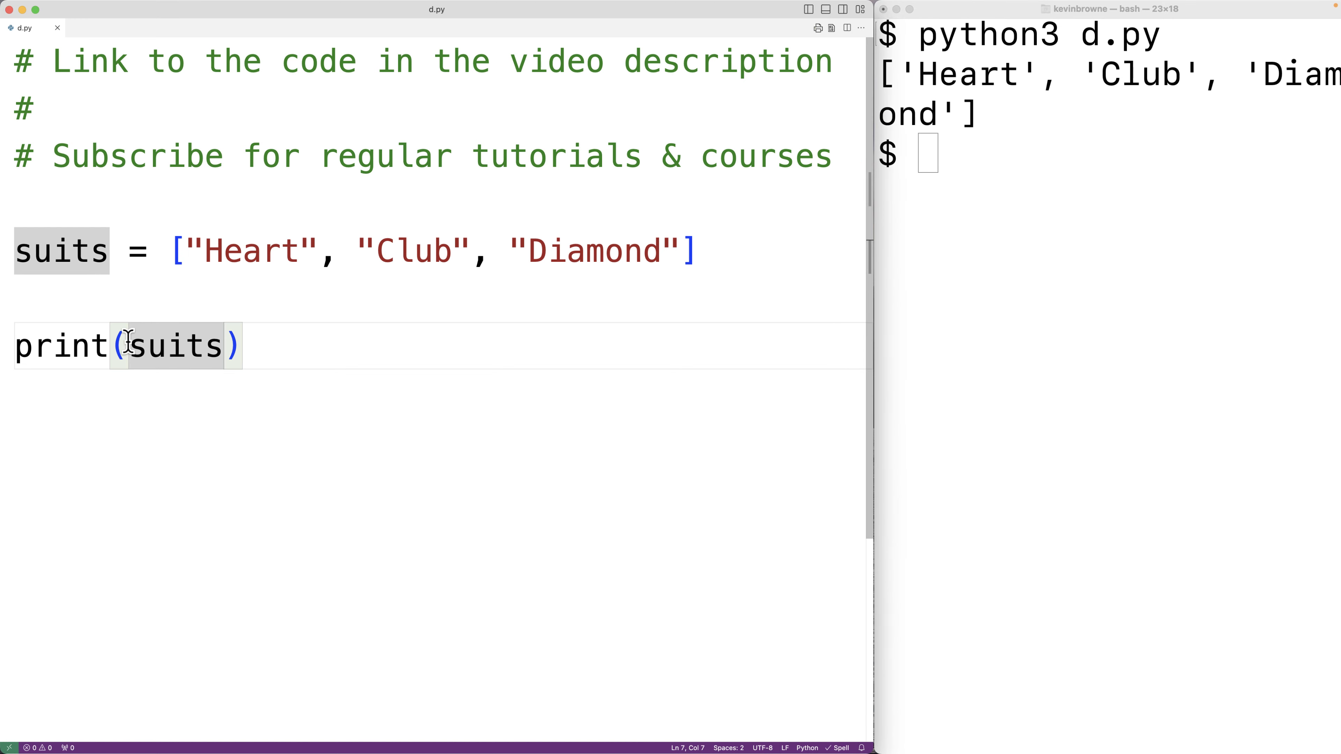
# Change the print to print(*suits) and add a commented-out print("Heart", "Club", "Diamond") above it
pyautogui.write('*')
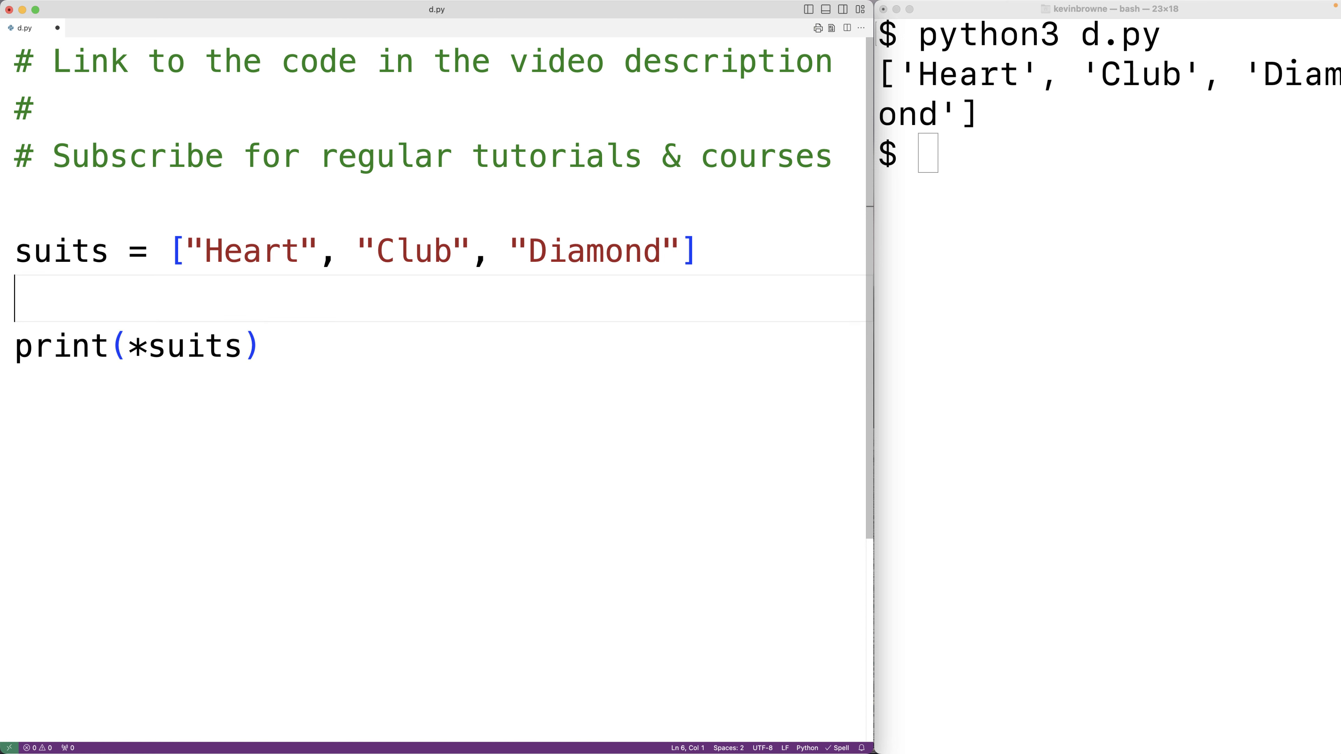
pyautogui.write('pr')
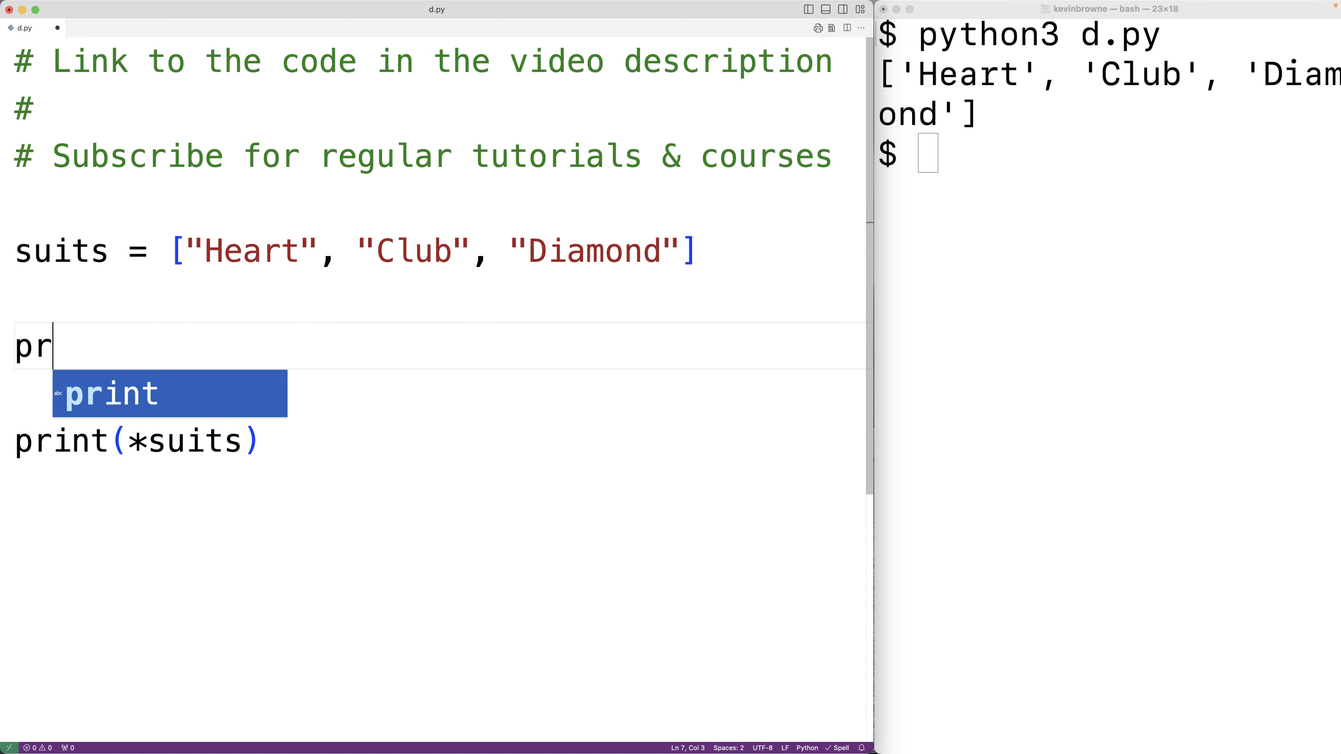
pyautogui.write('("Heart", "Club", "Diamond")')
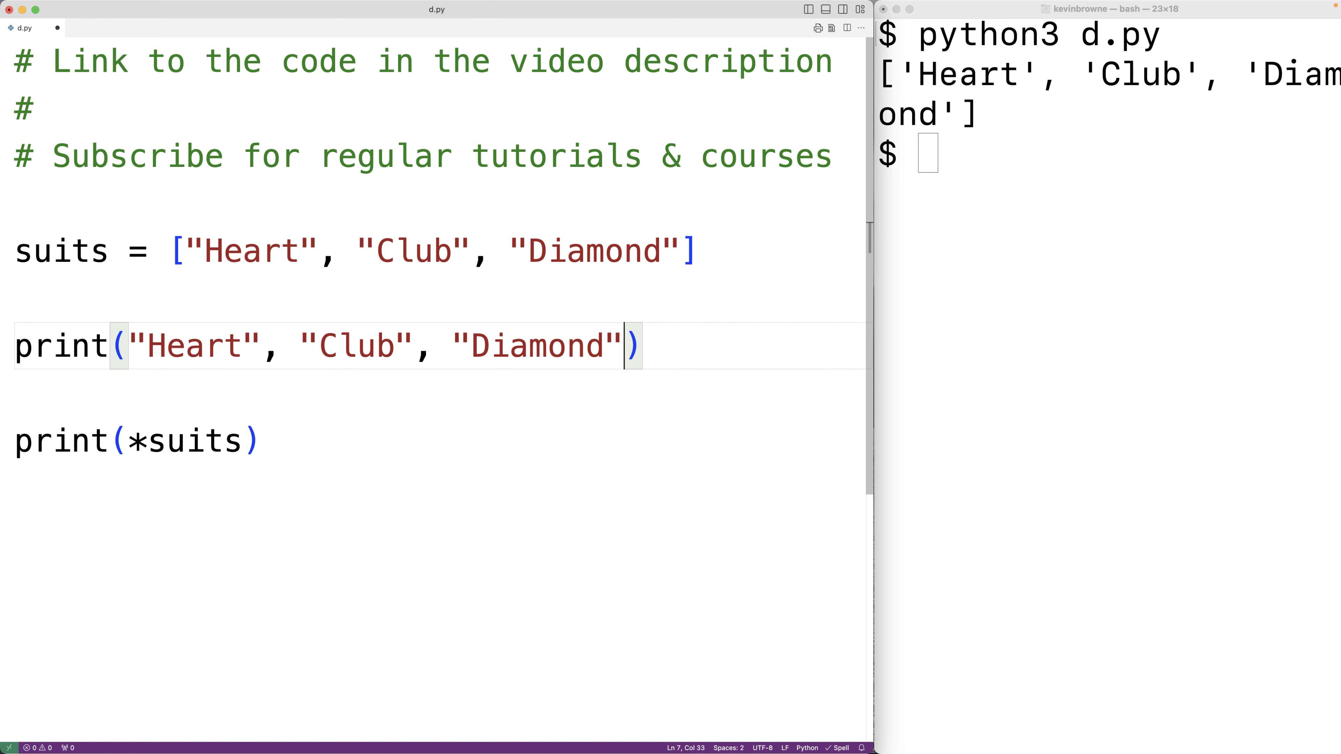
pyautogui.press('cmd+/')
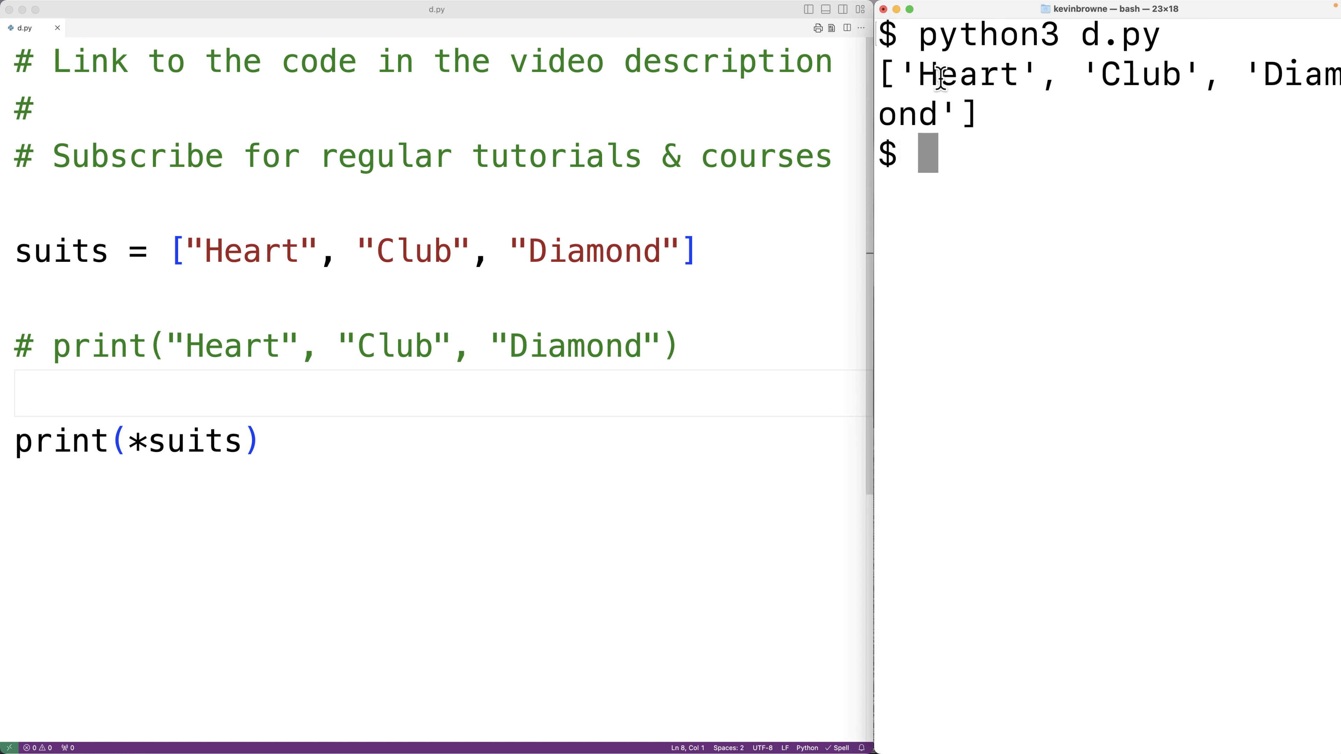
# Rerun python3 d.py so the terminal prints Heart Club Diamond space-separated
pyautogui.press('Return')
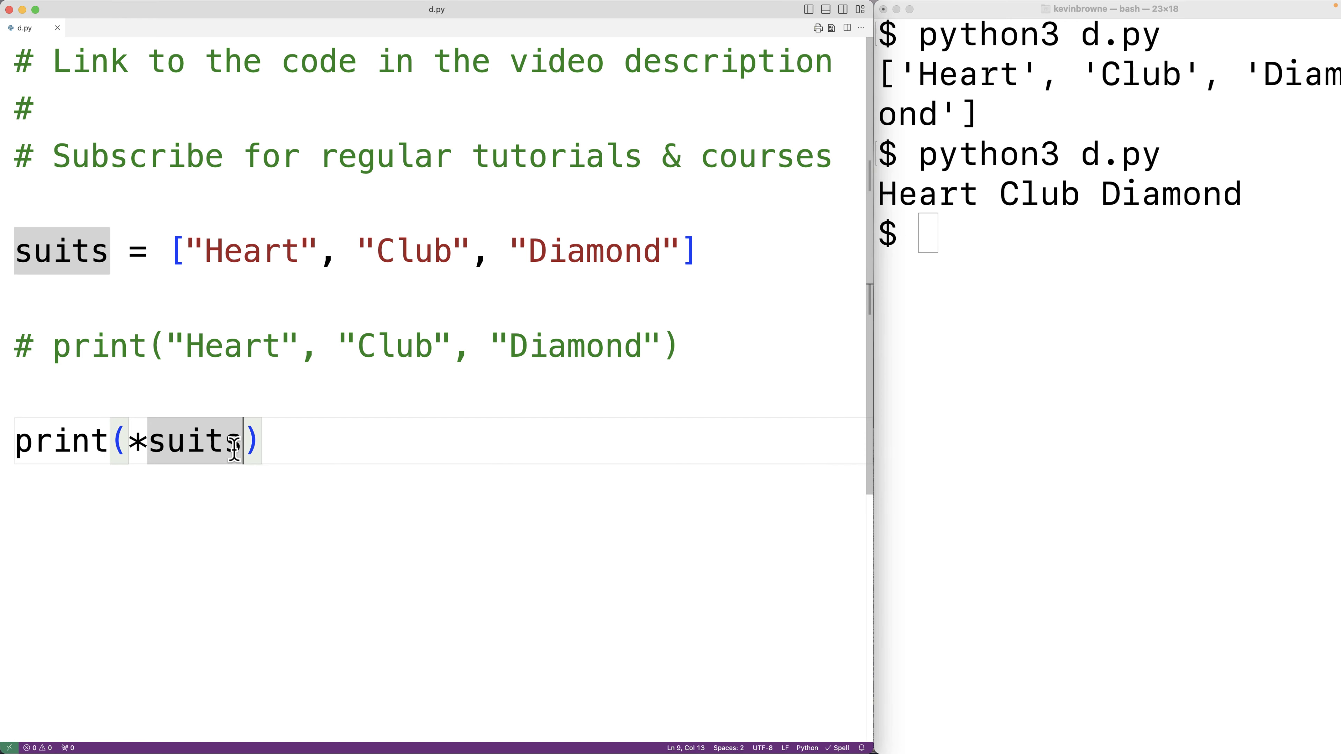
# Add sep="\n" to print(*suits) and rerun so Heart, Club, Diamond print on separate lines
pyautogui.write(', sep=')
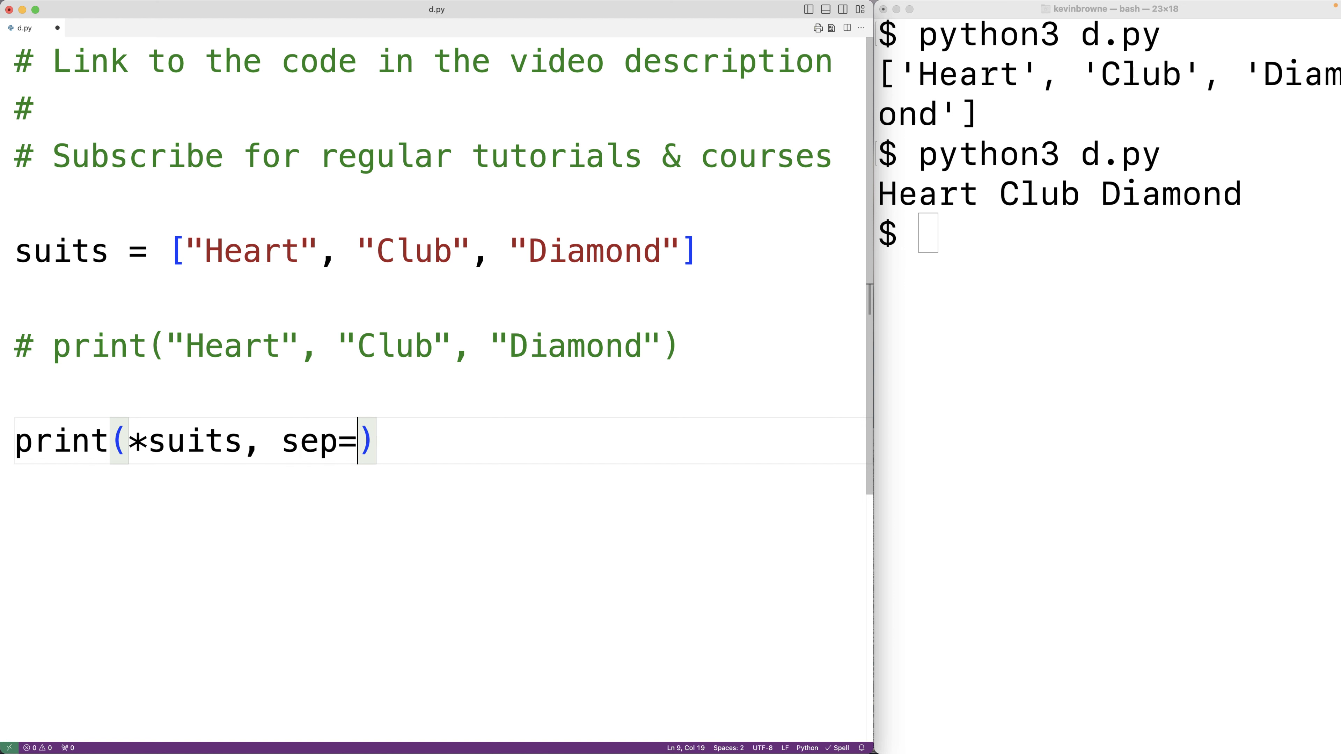
pyautogui.write('"\\n"')
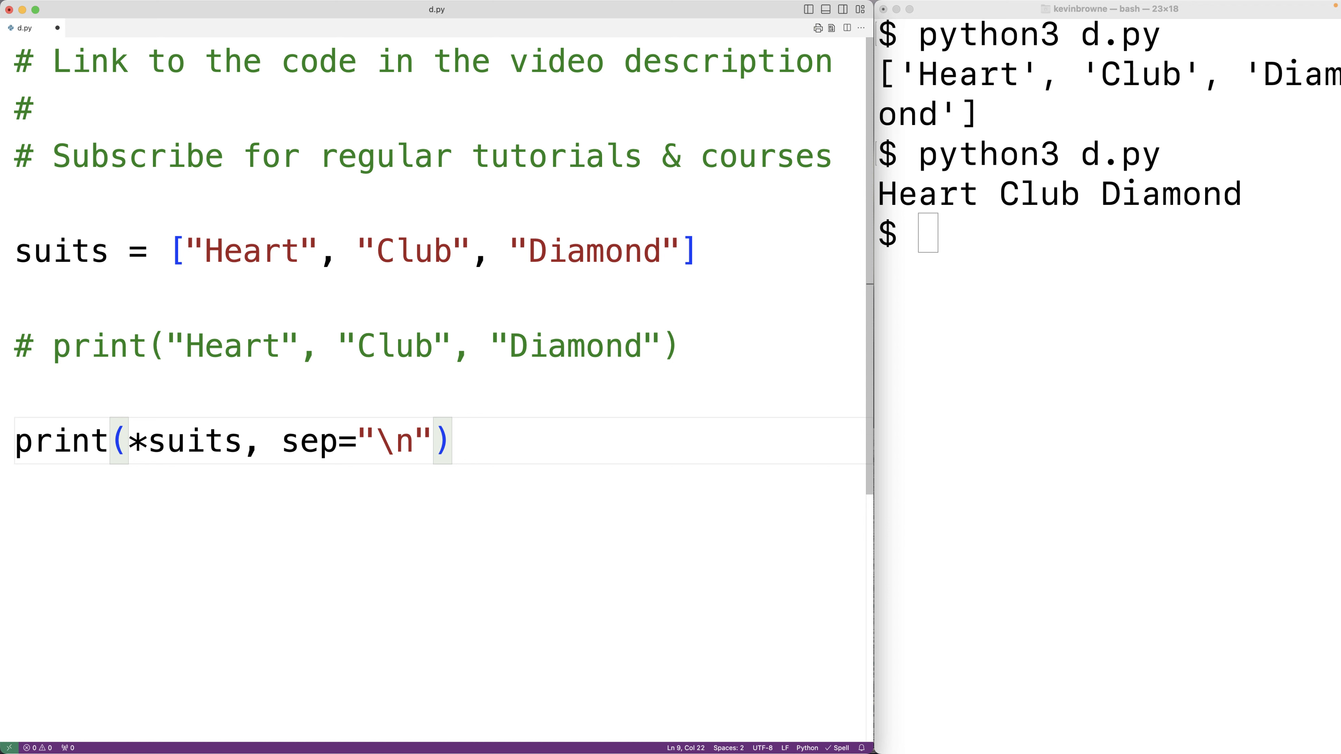
pyautogui.moveTo(939, 256)
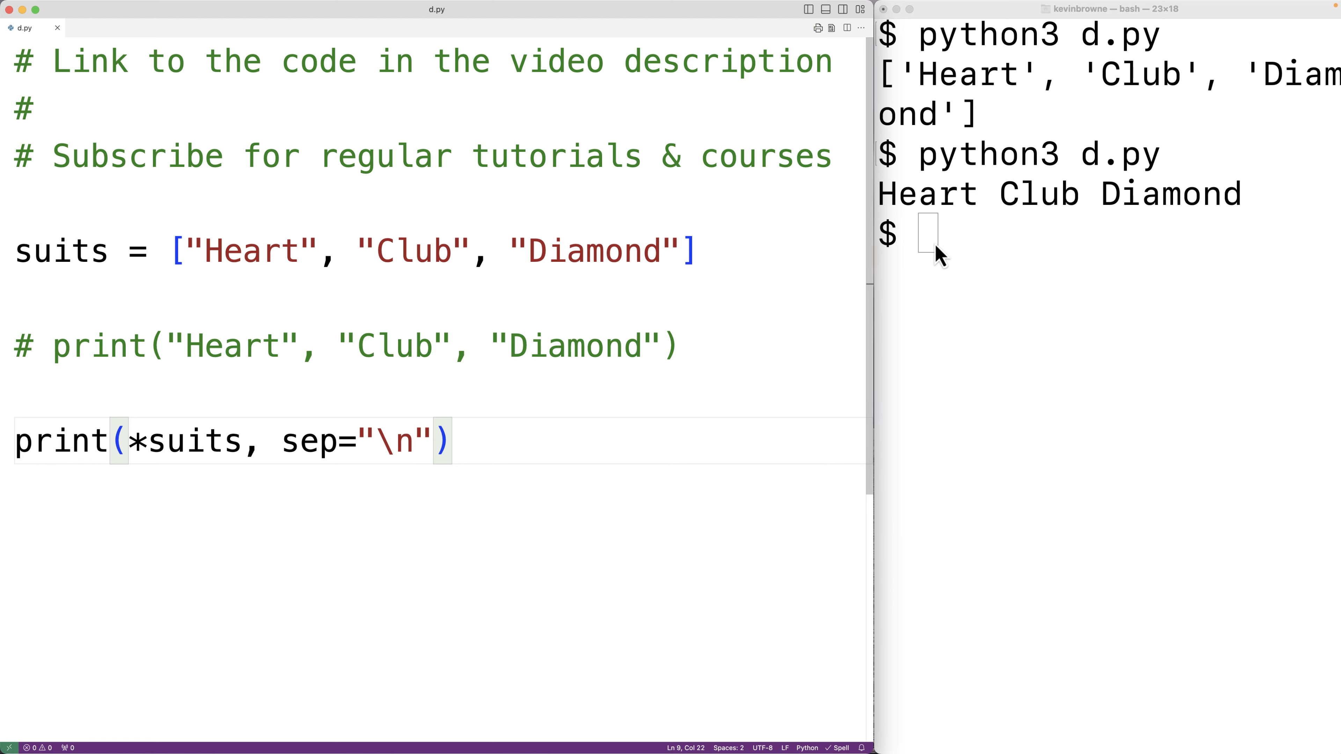
pyautogui.press('Return')
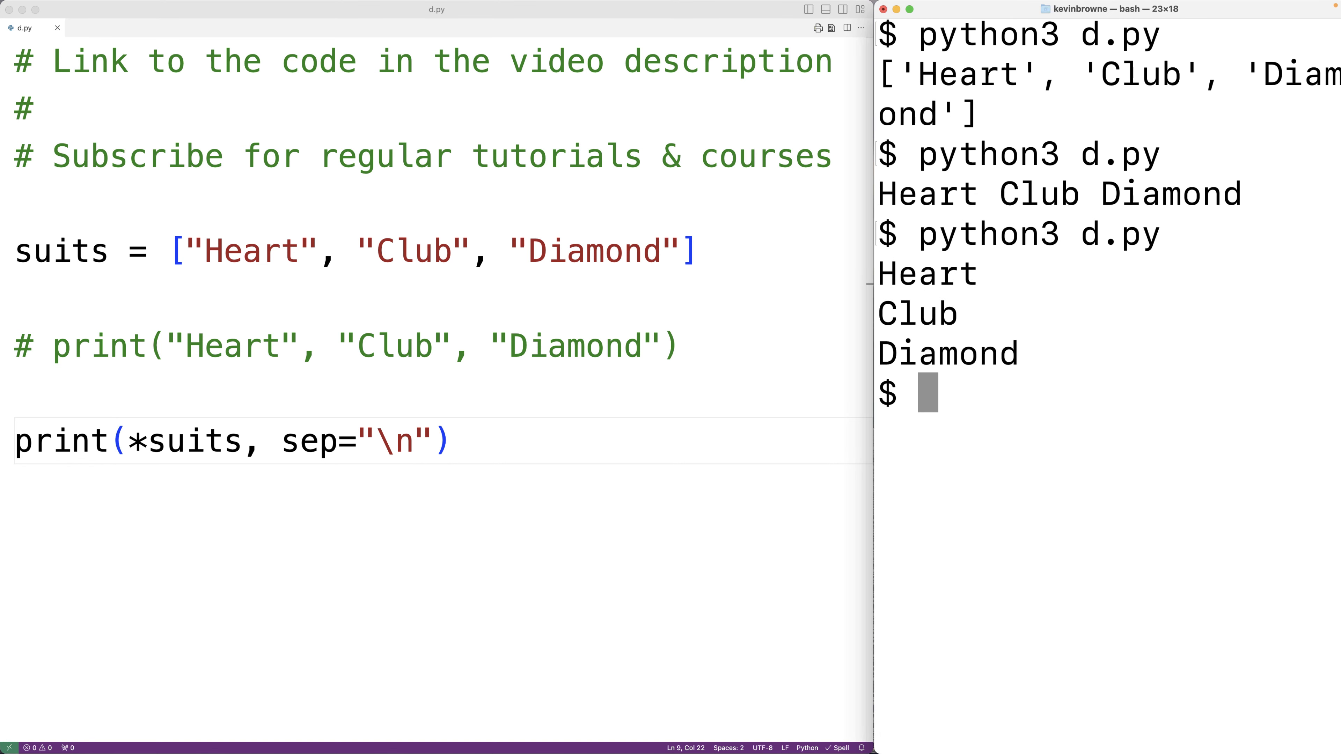